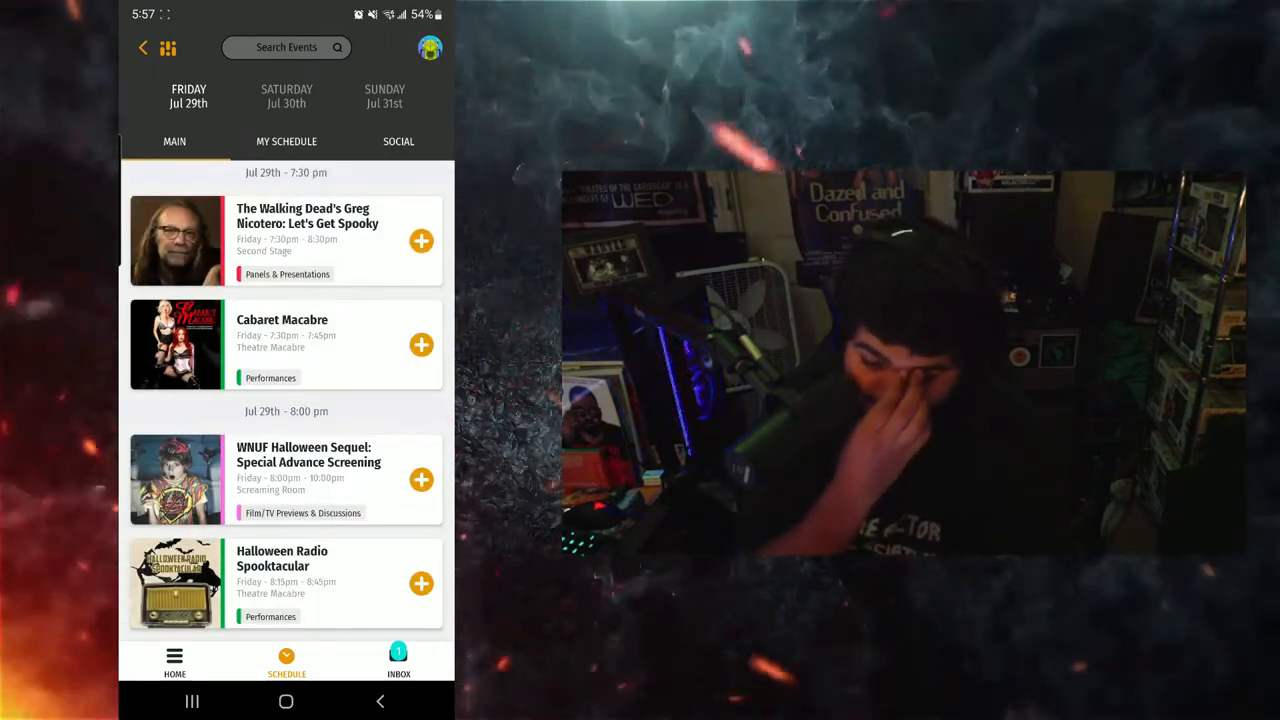
Step: Browse Friday's events, then switch to the Saturday, Jul 30th schedule and look through its listings
{"action": "scroll", "scroll_direction": "down", "scroll_amount": 3}
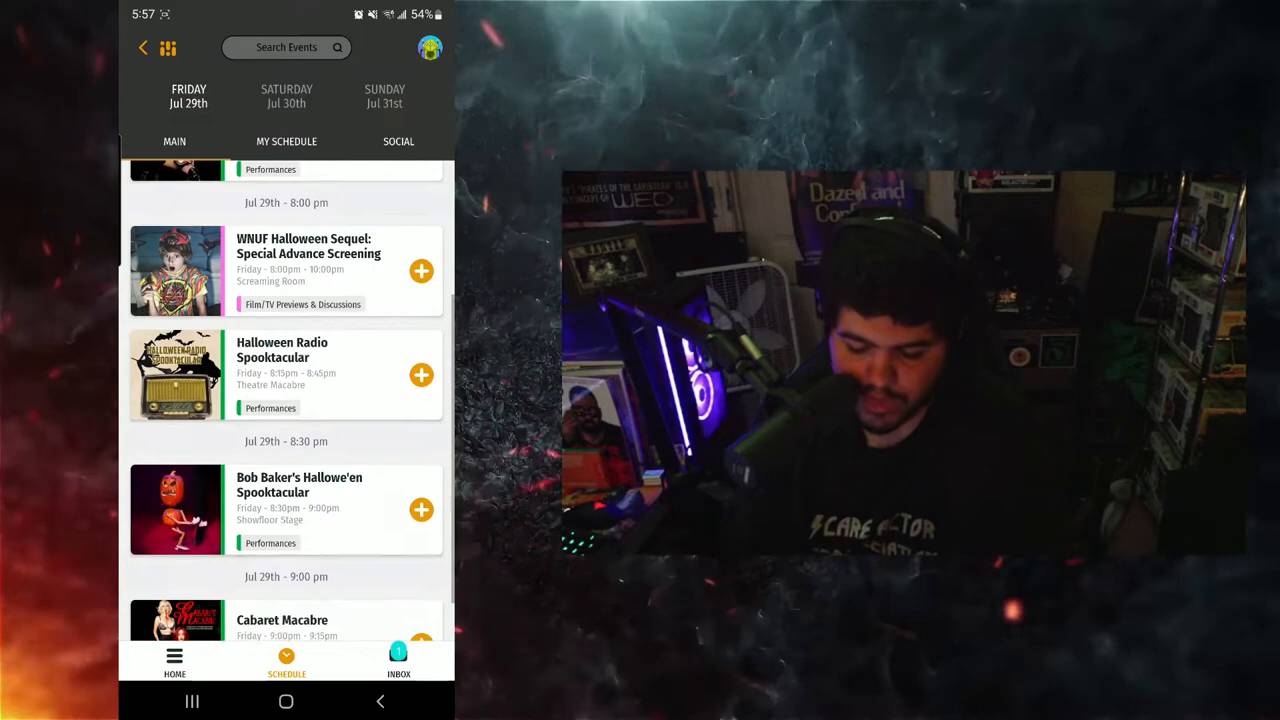
{"action": "scroll", "scroll_direction": "up", "scroll_amount": 3}
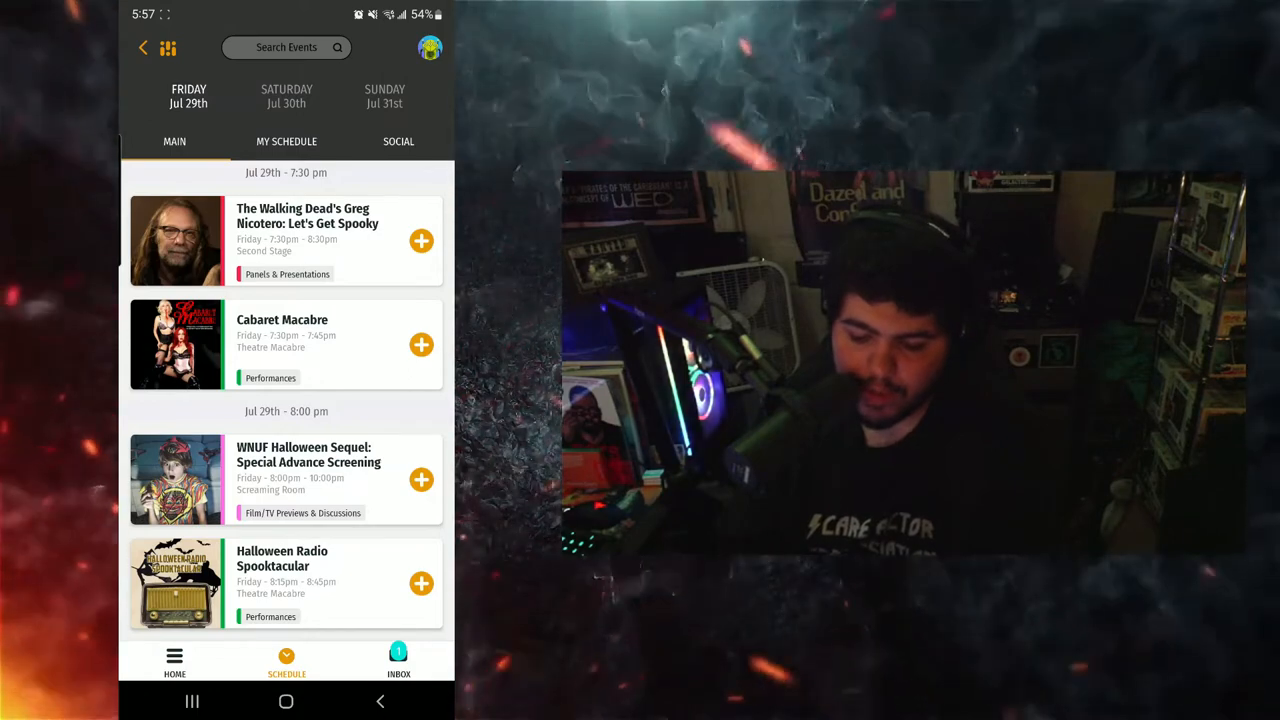
{"action": "left_click", "coordinate": [288, 96]}
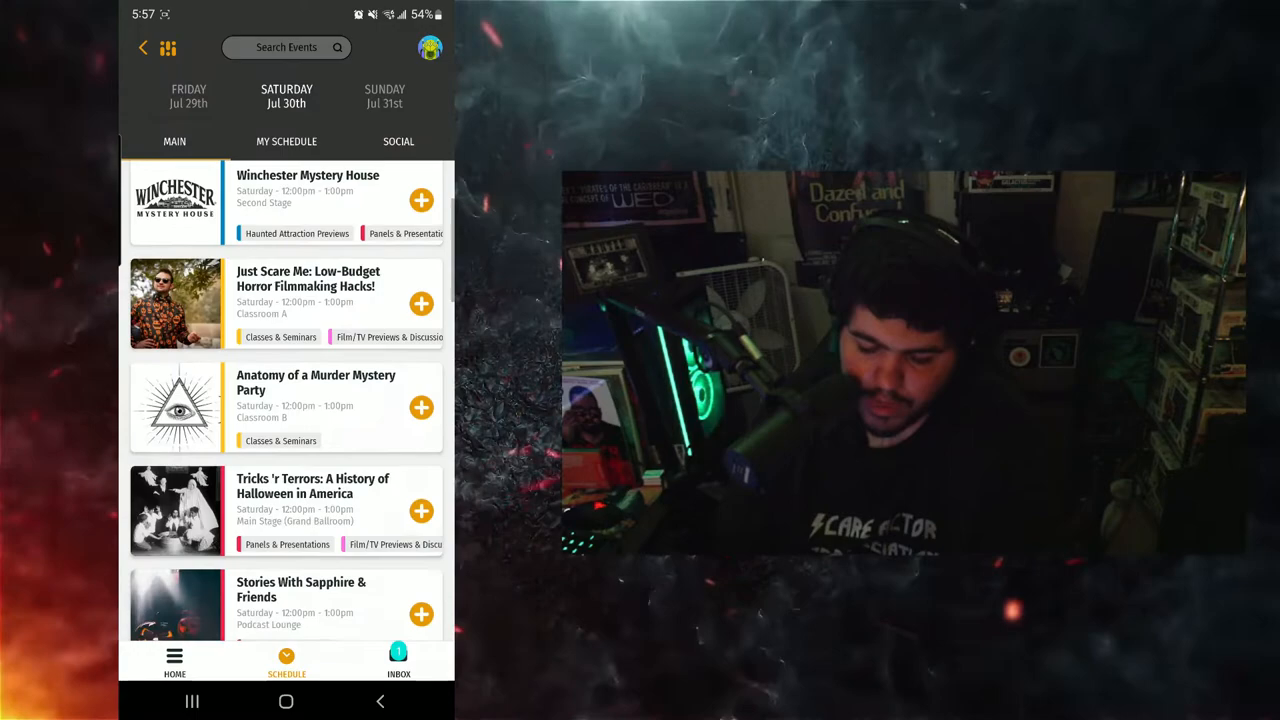
{"action": "scroll", "scroll_direction": "down", "scroll_amount": 3}
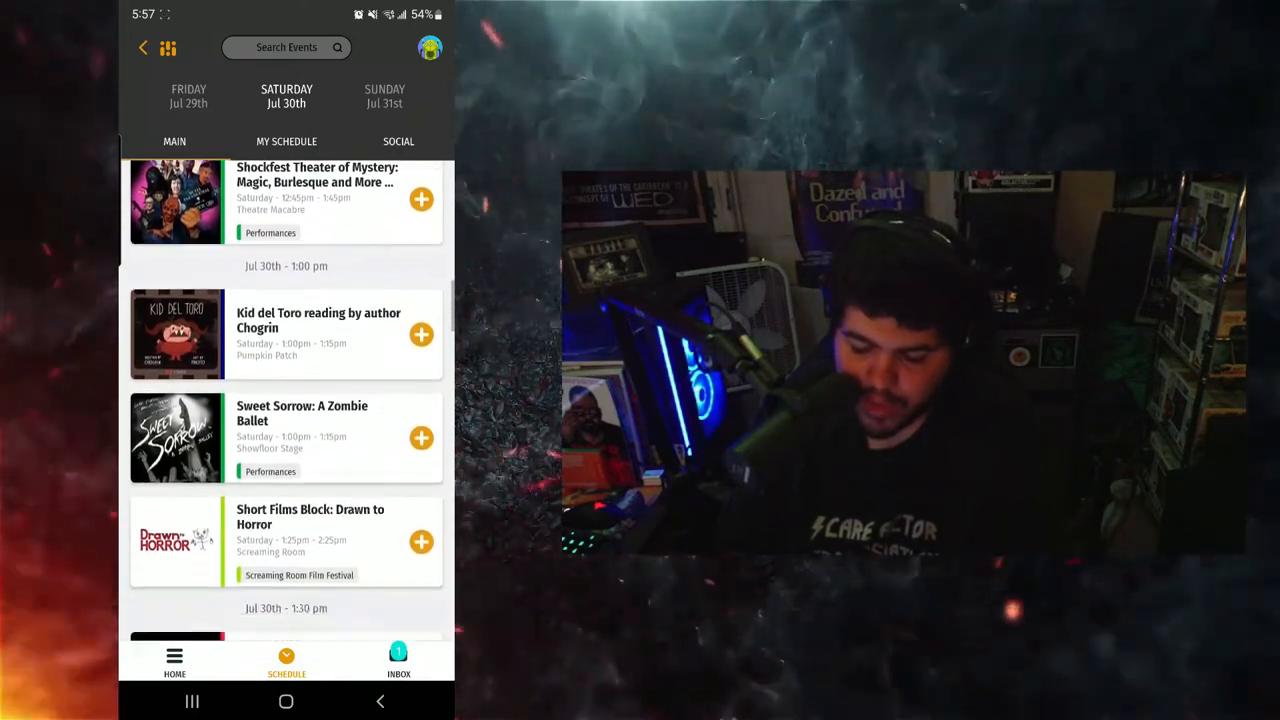
{"action": "scroll", "scroll_direction": "down", "scroll_amount": 3}
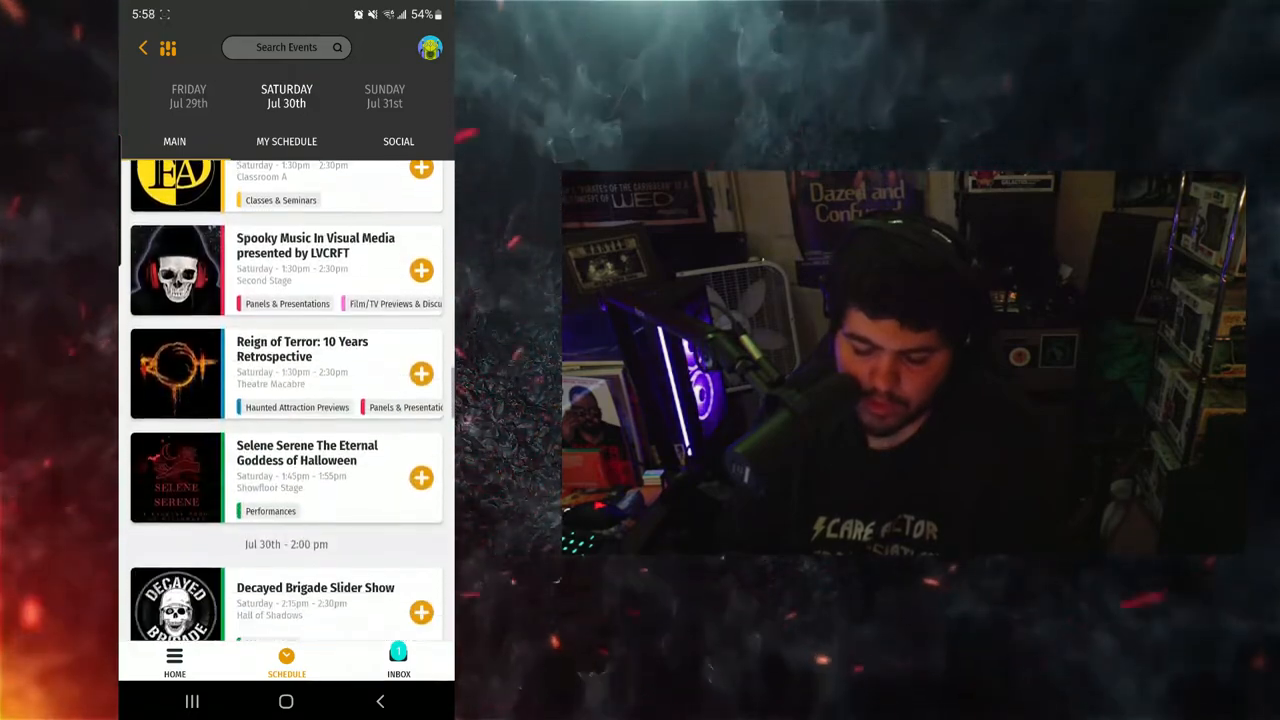
{"action": "scroll", "scroll_direction": "down", "scroll_amount": 3}
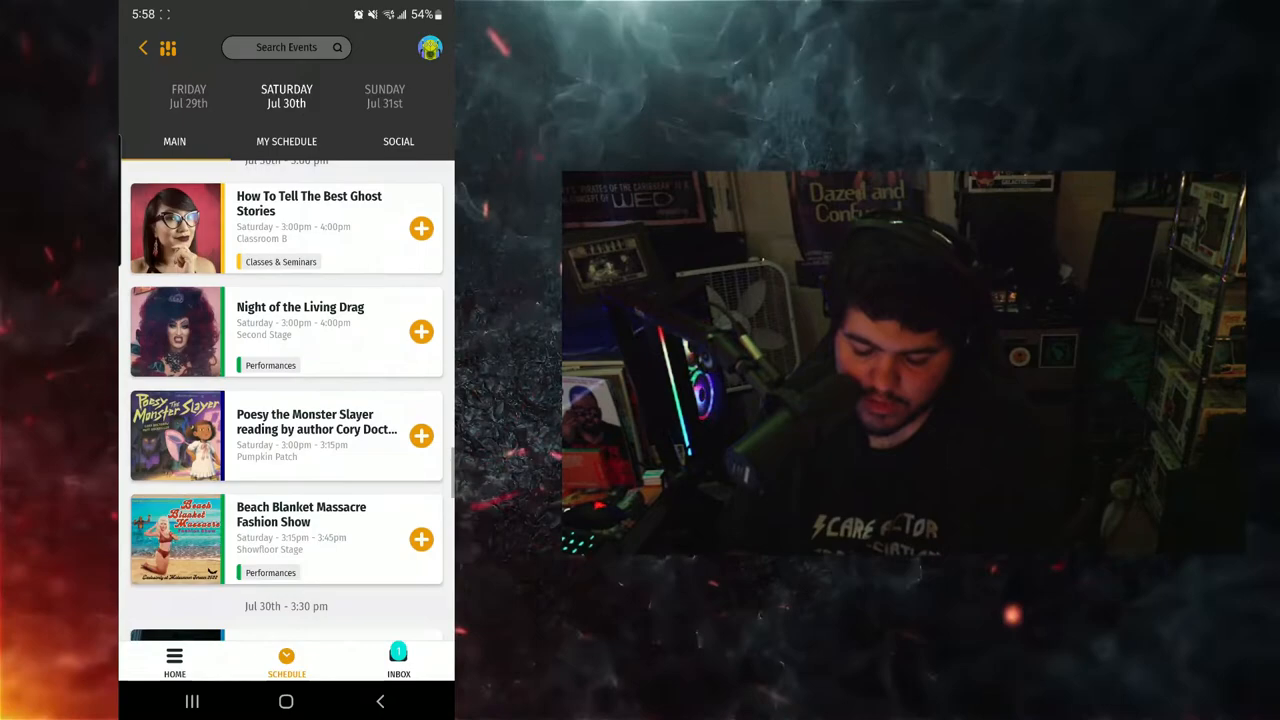
{"action": "scroll", "scroll_direction": "down", "scroll_amount": 3}
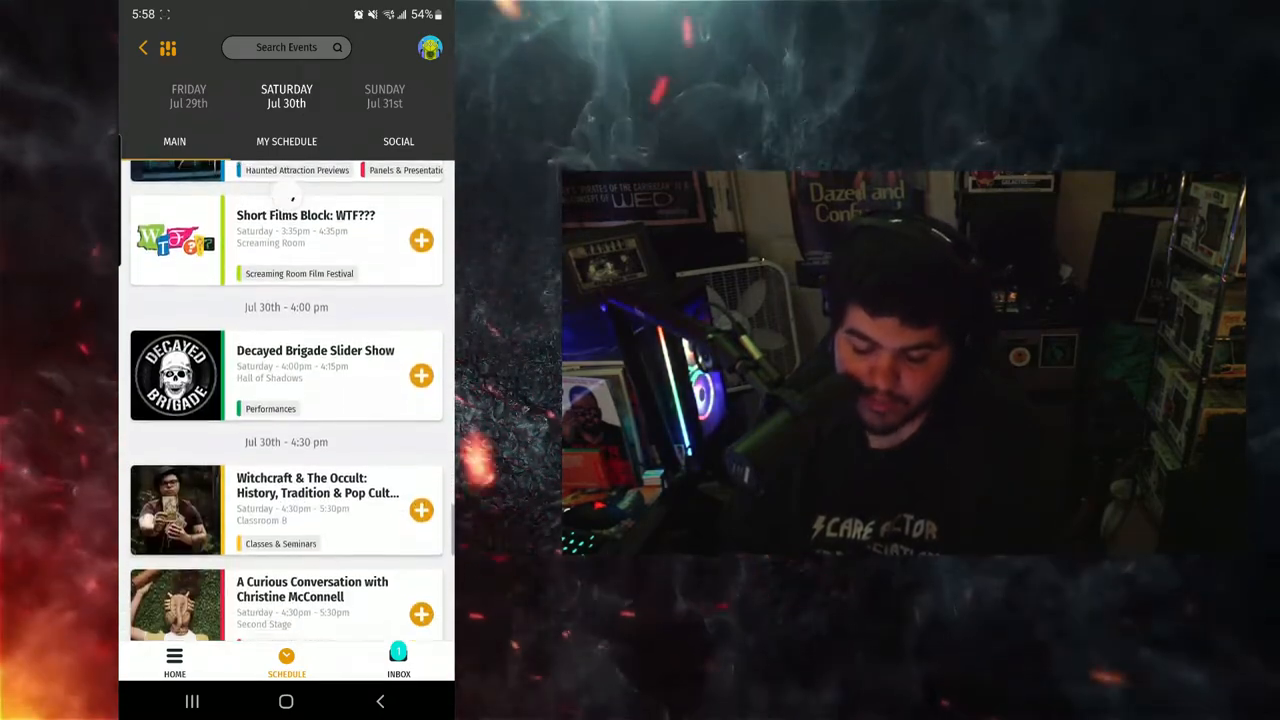
{"action": "scroll", "scroll_direction": "down", "scroll_amount": 3}
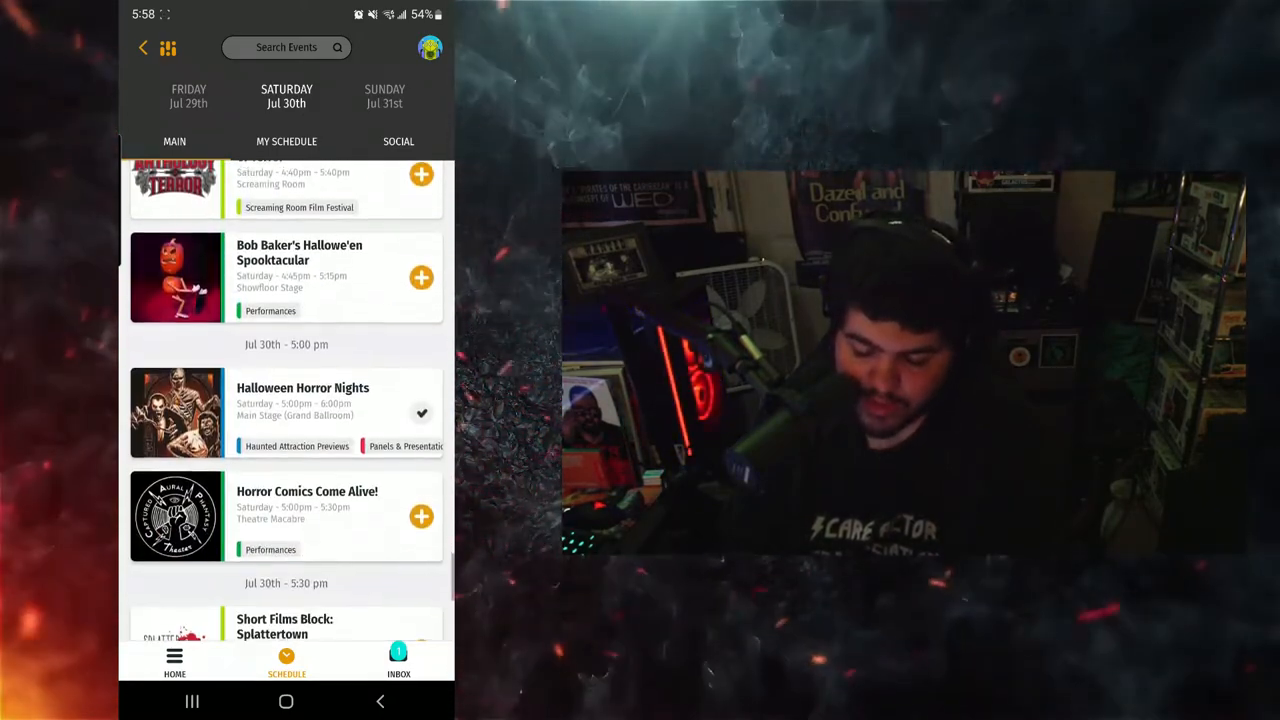
{"action": "scroll", "scroll_direction": "up", "scroll_amount": 3}
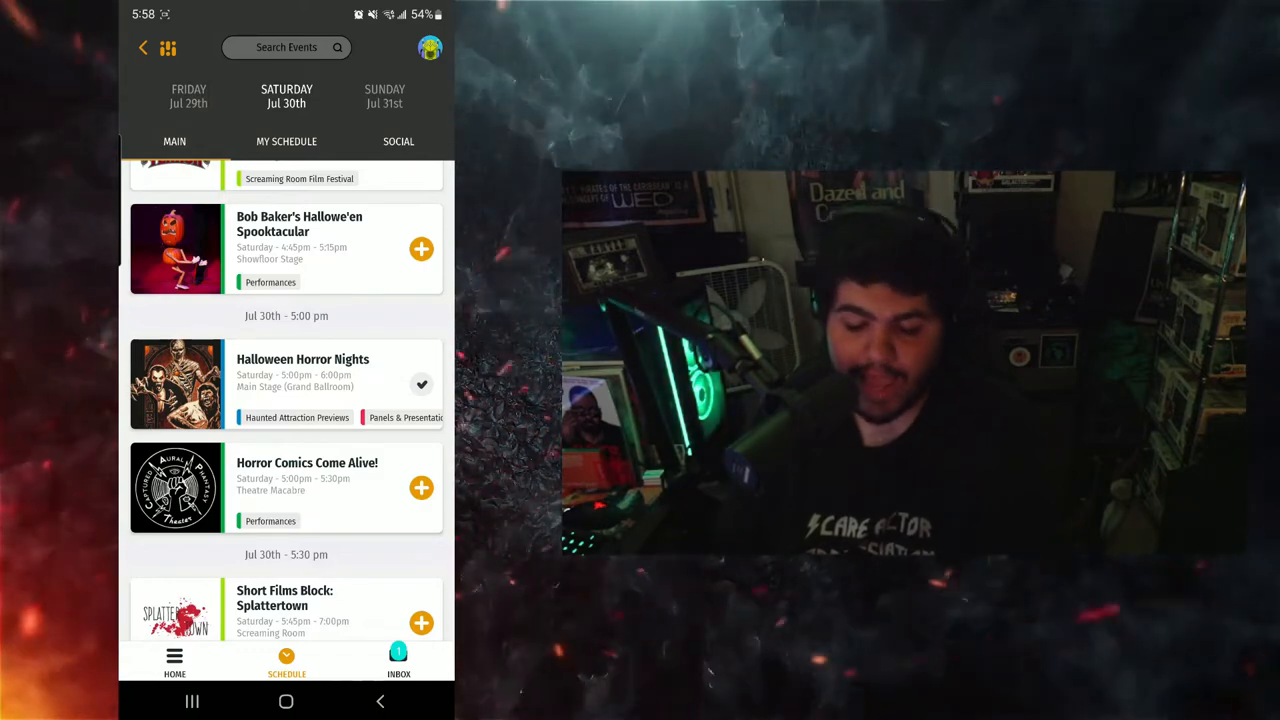
Step: Add Bob Baker's Hallowe'en Spooktacular to My Schedule, review the saved list, and return home
{"action": "left_click", "coordinate": [420, 248]}
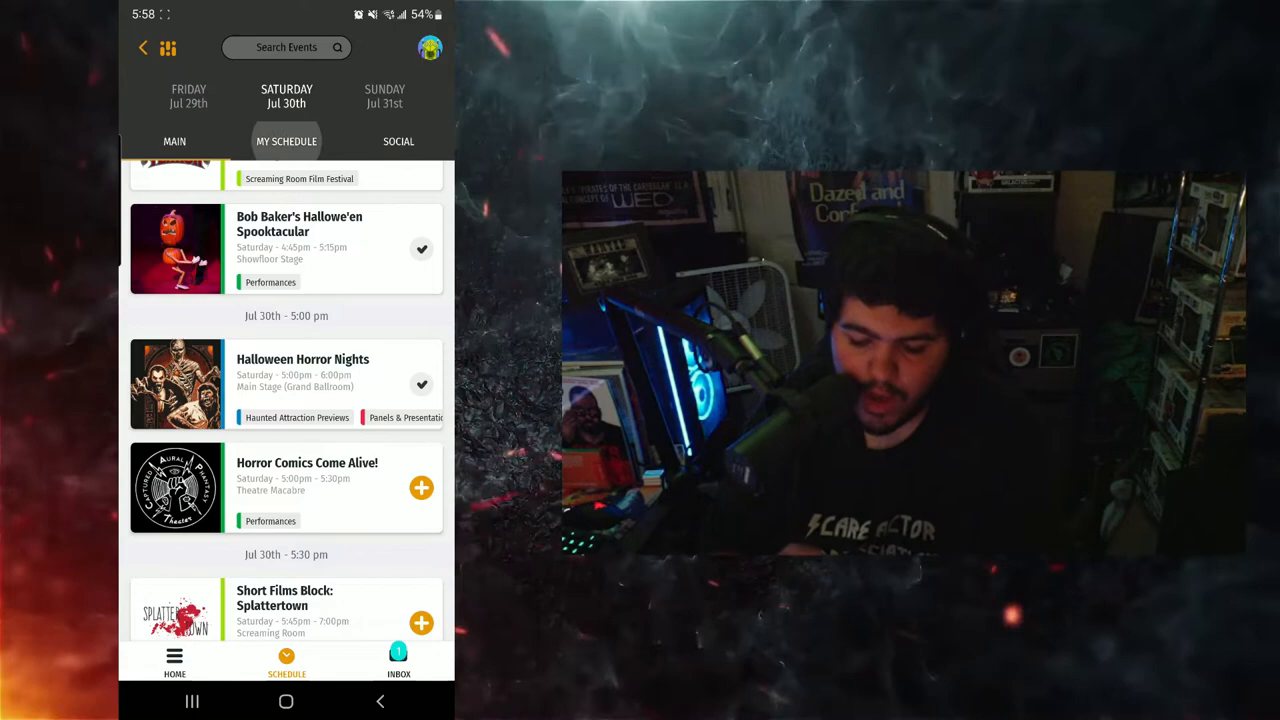
{"action": "scroll", "scroll_direction": "down", "scroll_amount": 3}
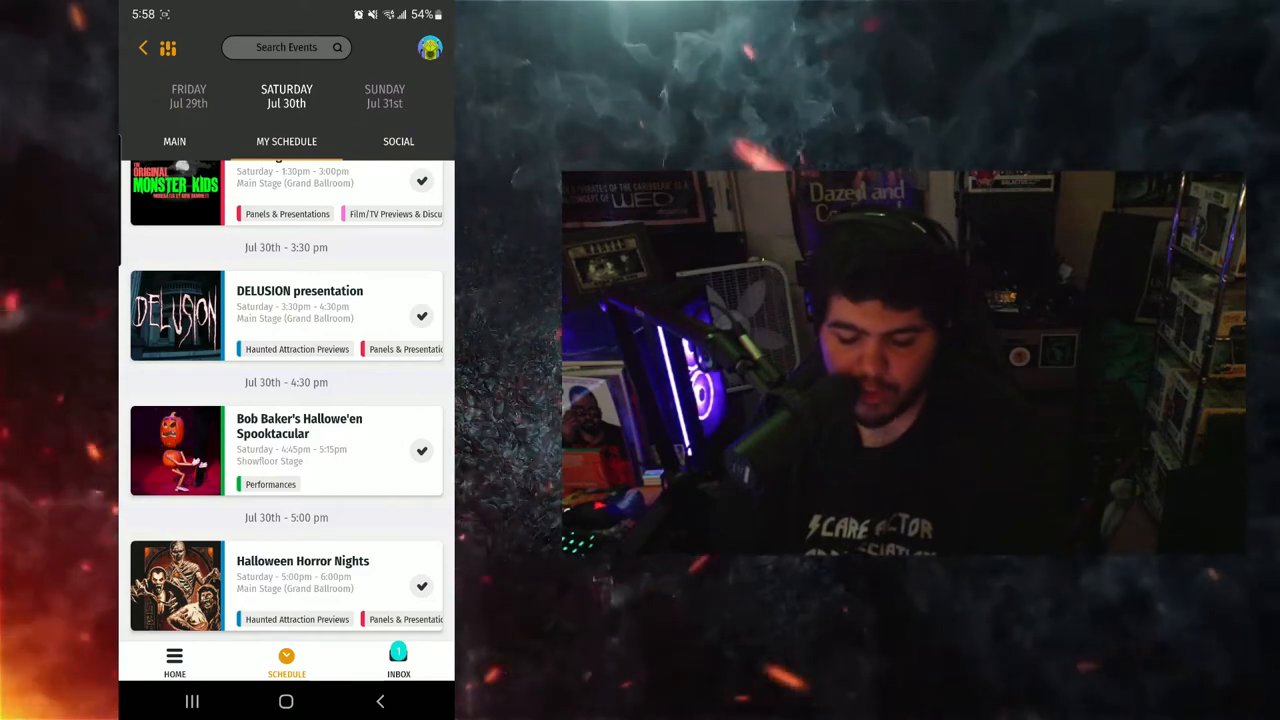
{"action": "scroll", "scroll_direction": "up", "scroll_amount": 3}
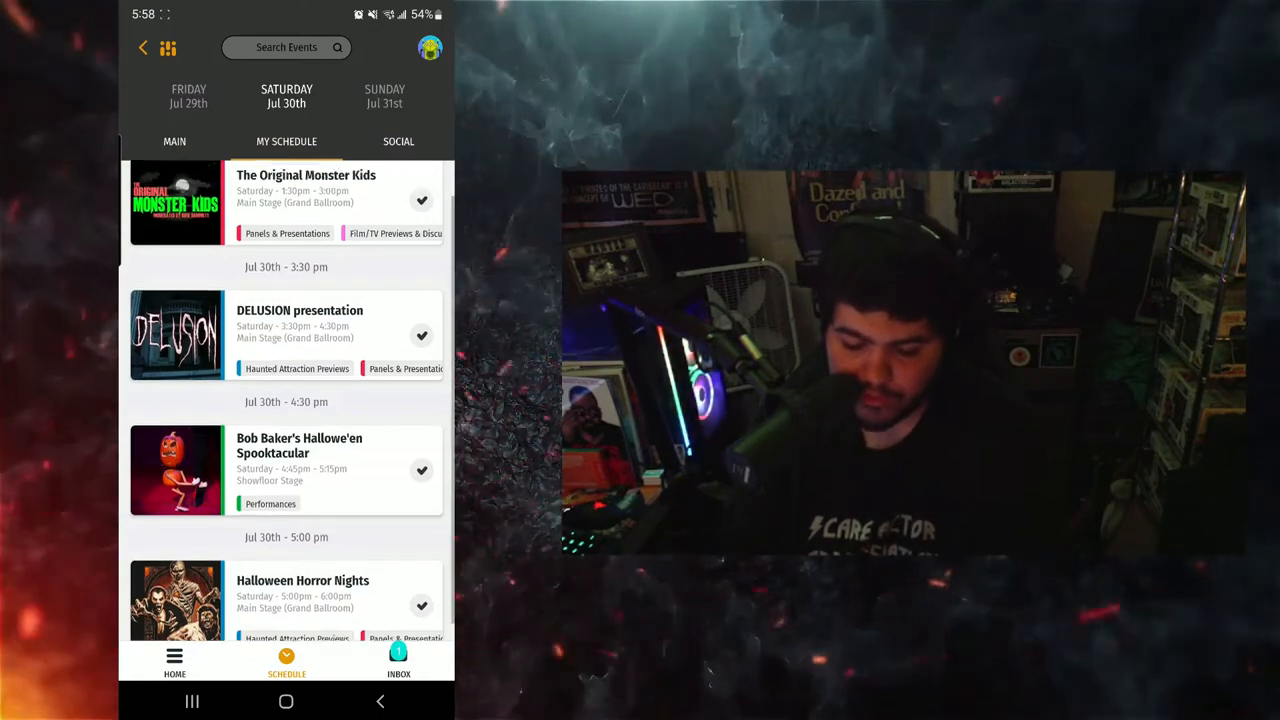
{"action": "scroll", "scroll_direction": "down", "scroll_amount": 3}
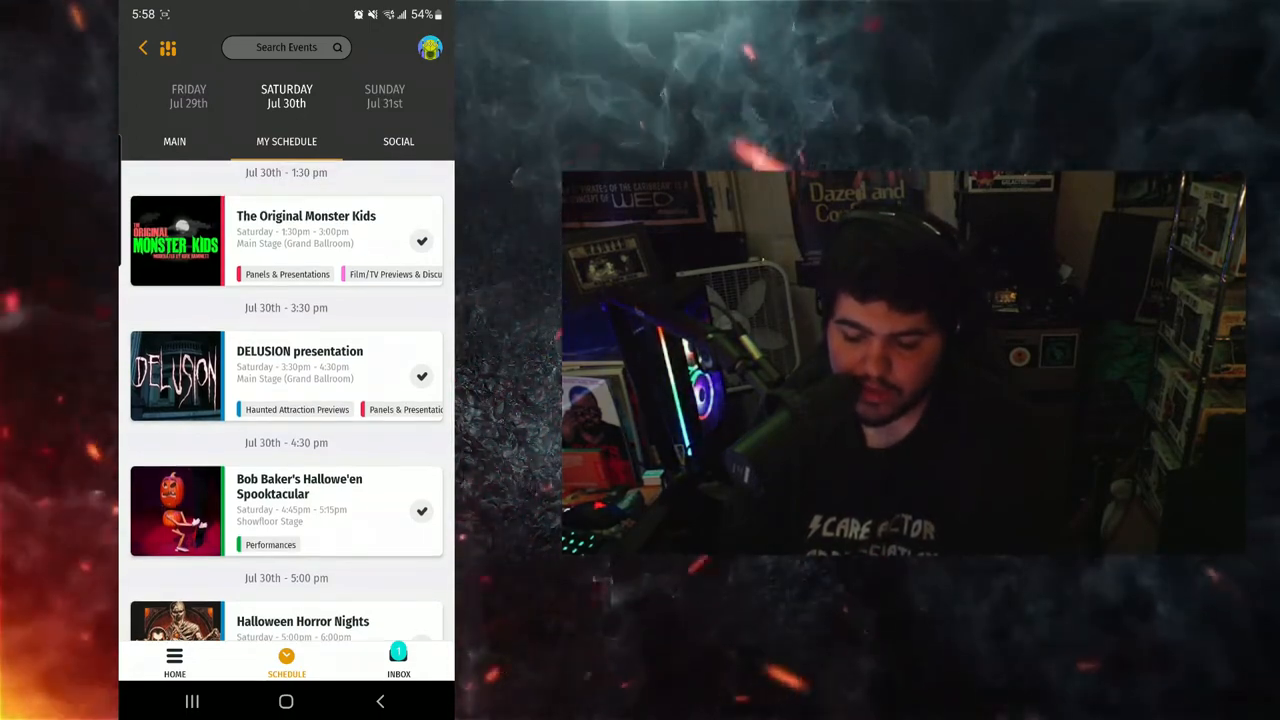
{"action": "left_click", "coordinate": [398, 140]}
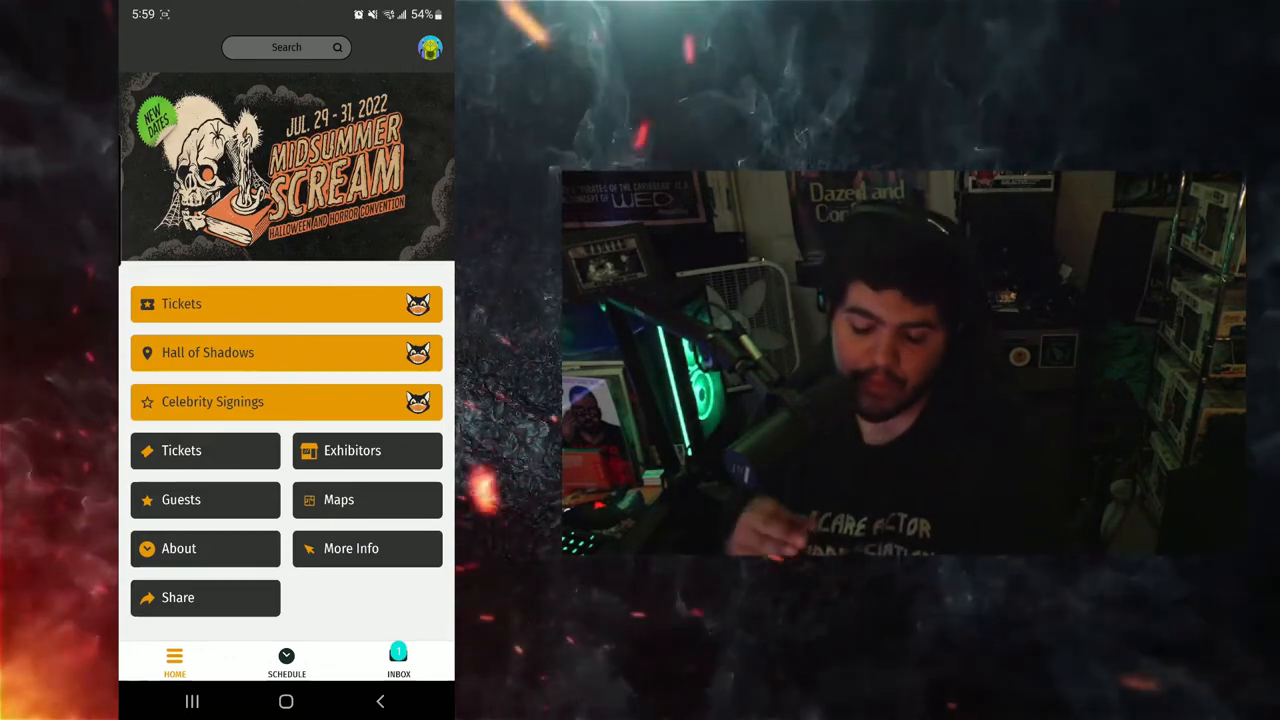
{"action": "left_click", "coordinate": [286, 304]}
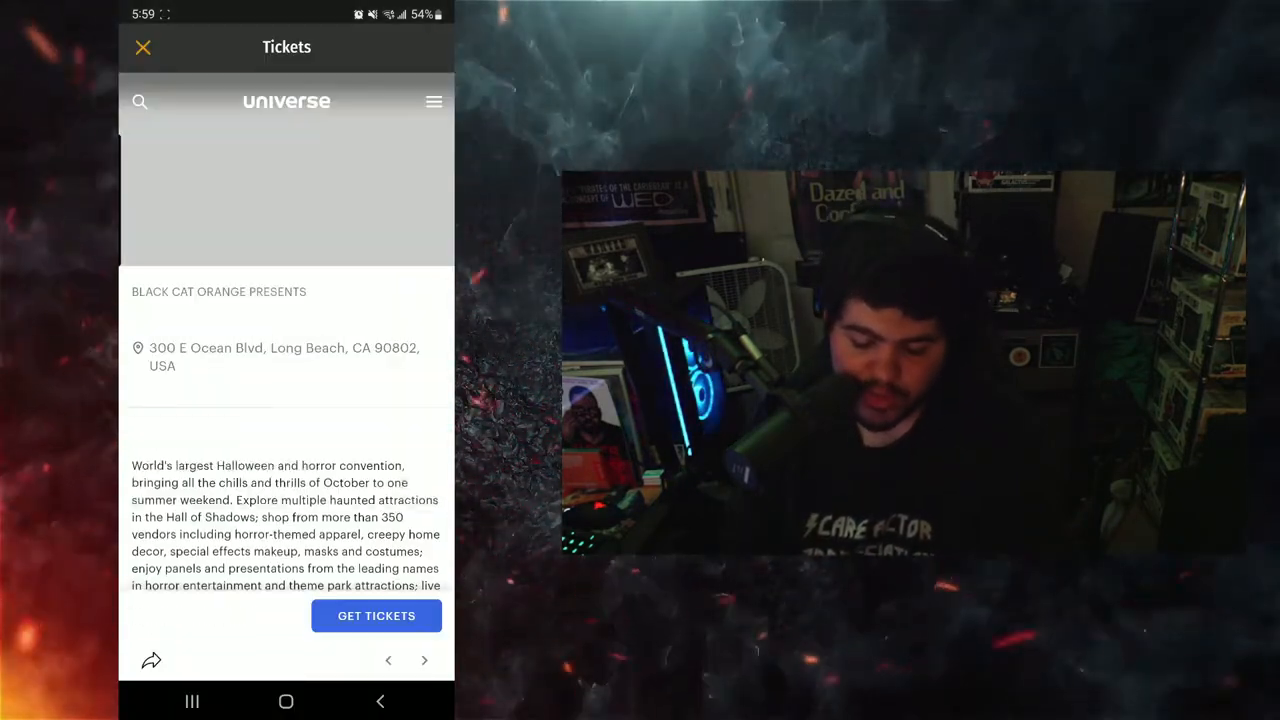
{"action": "scroll", "scroll_direction": "down", "scroll_amount": 3}
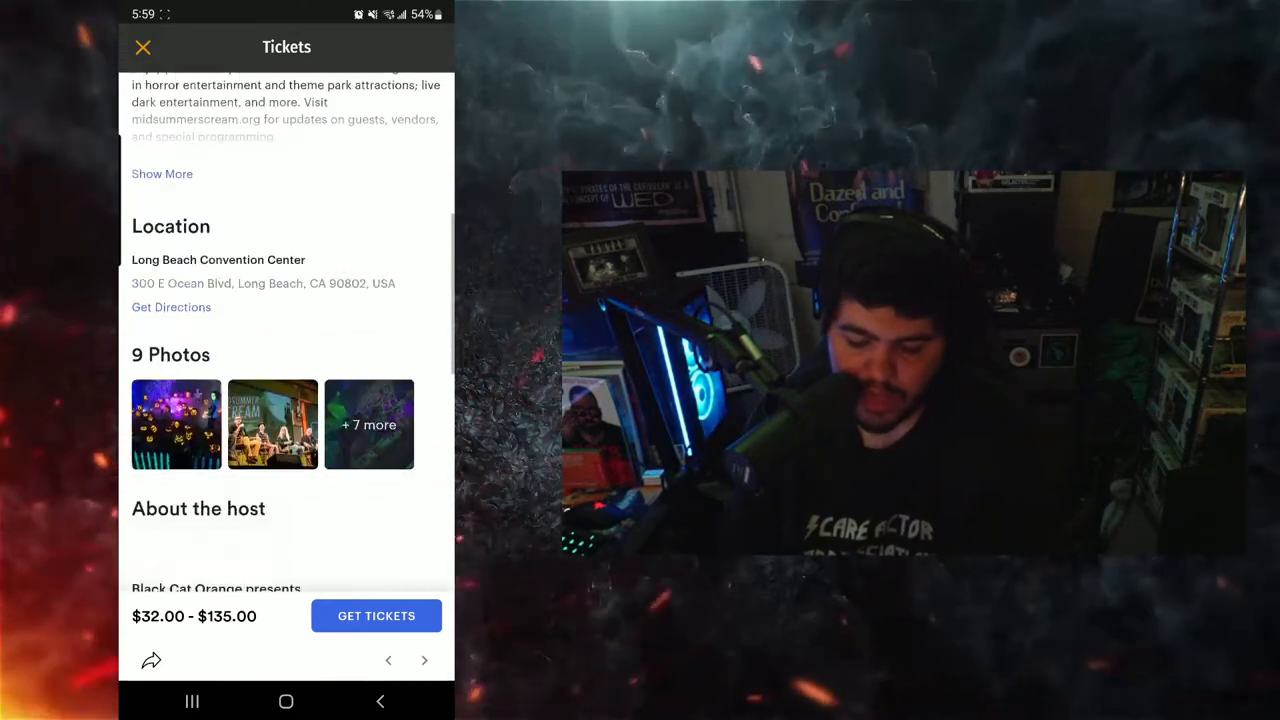
{"action": "scroll", "scroll_direction": "down", "scroll_amount": 3}
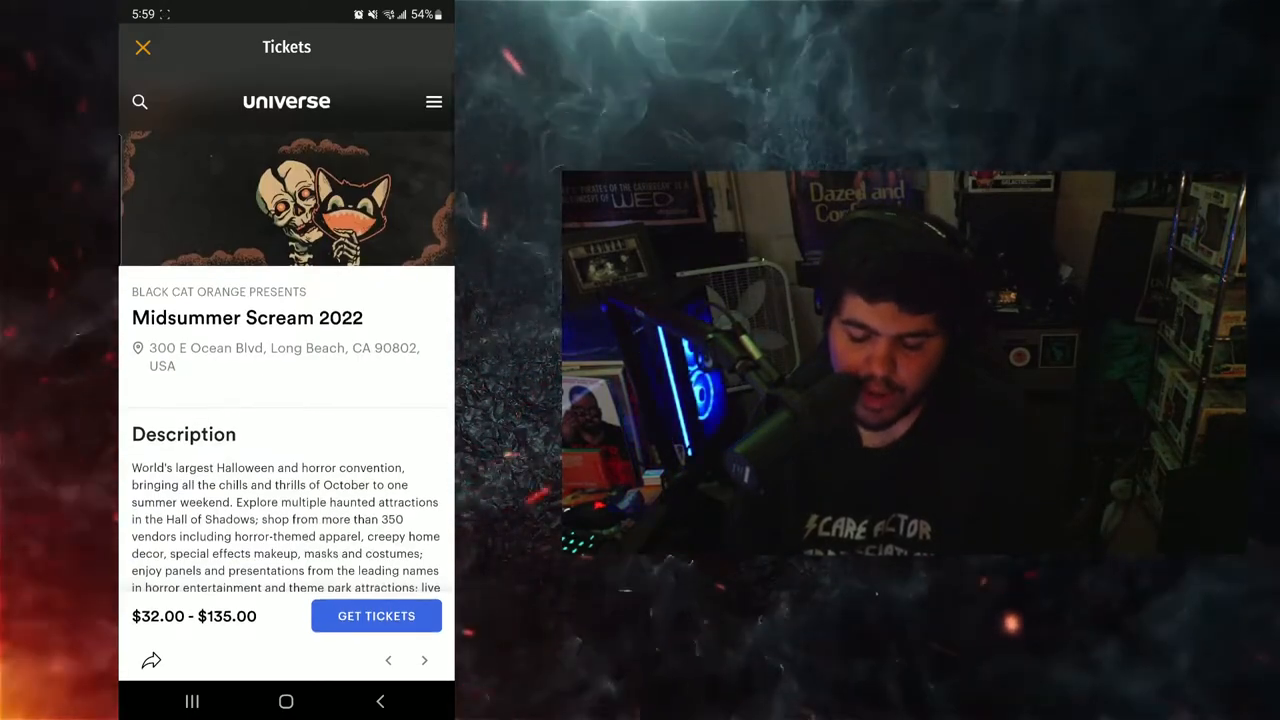
{"action": "left_click", "coordinate": [142, 48]}
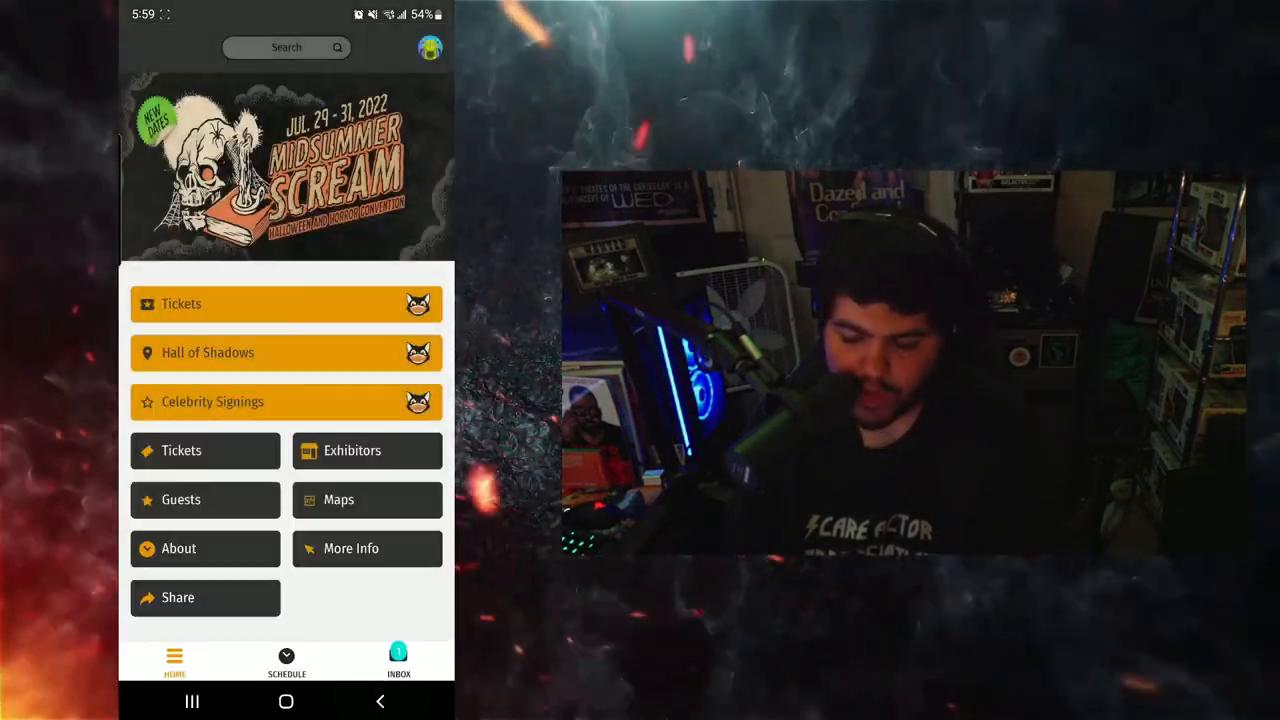
{"action": "left_click", "coordinate": [180, 500]}
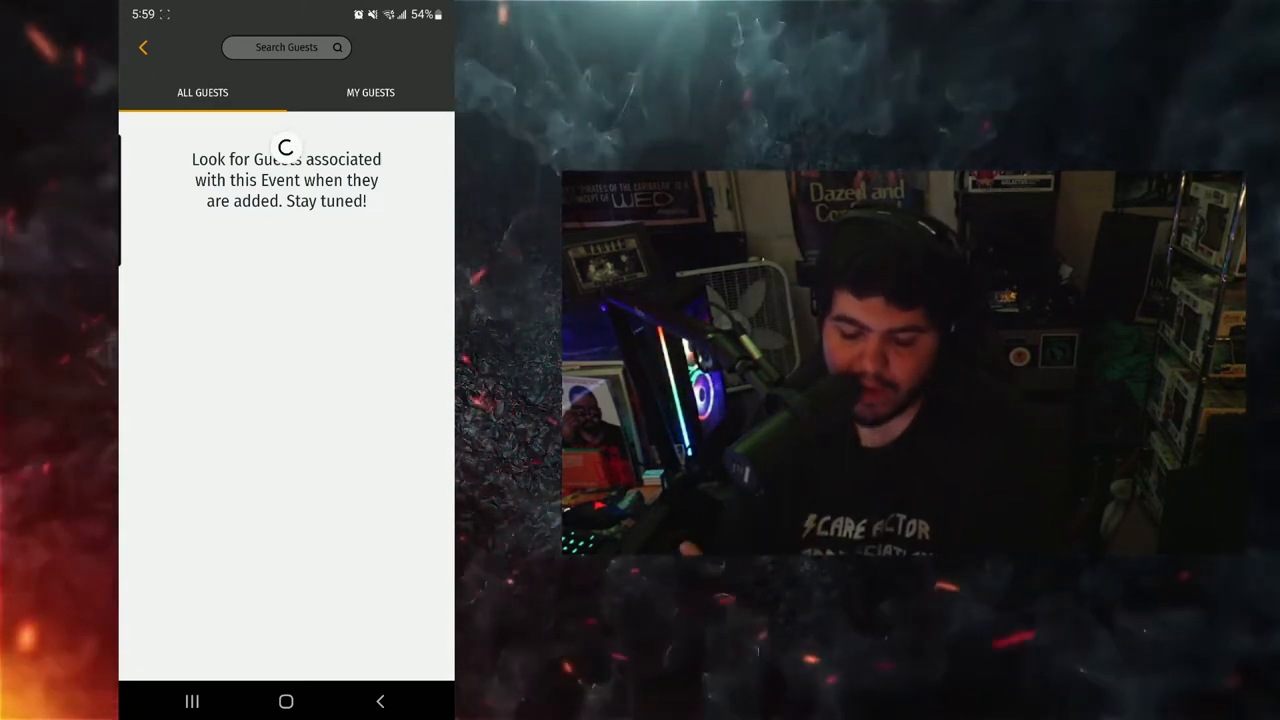
{"action": "left_click", "coordinate": [144, 48]}
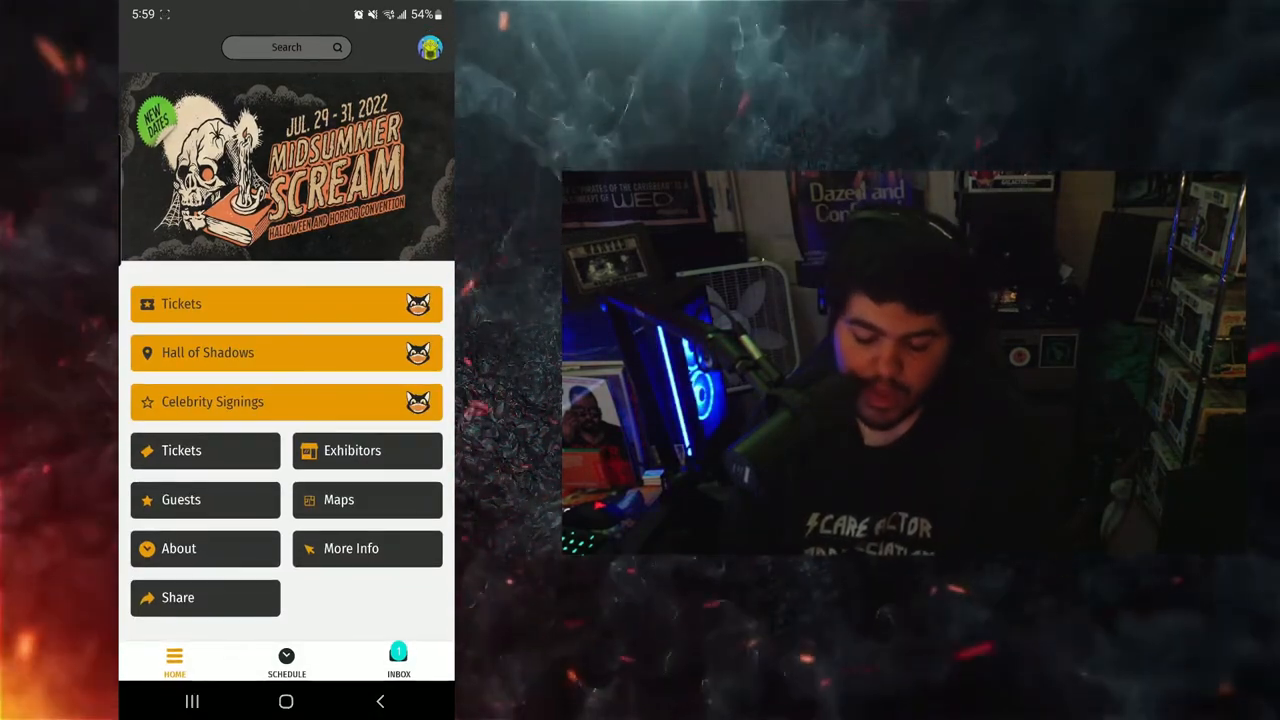
{"action": "left_click", "coordinate": [176, 596]}
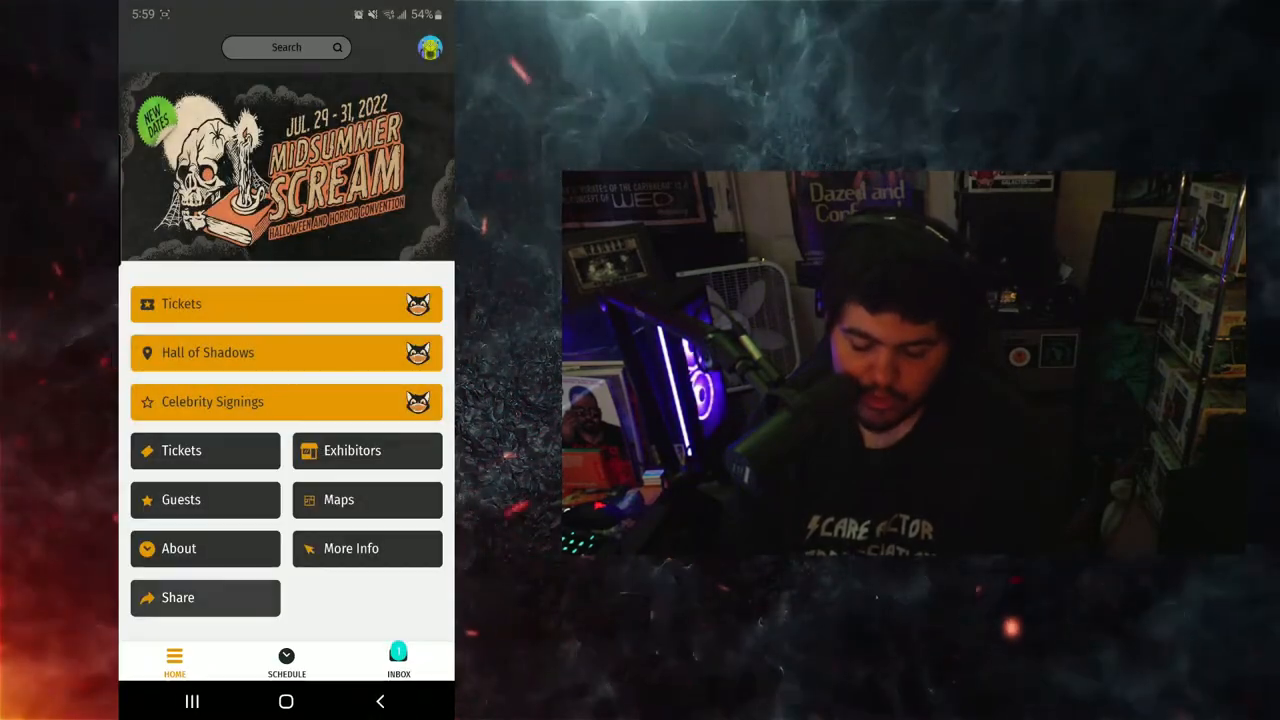
Step: Browse the Exhibitors list and view the My Exhibitors filter
{"action": "left_click", "coordinate": [366, 450]}
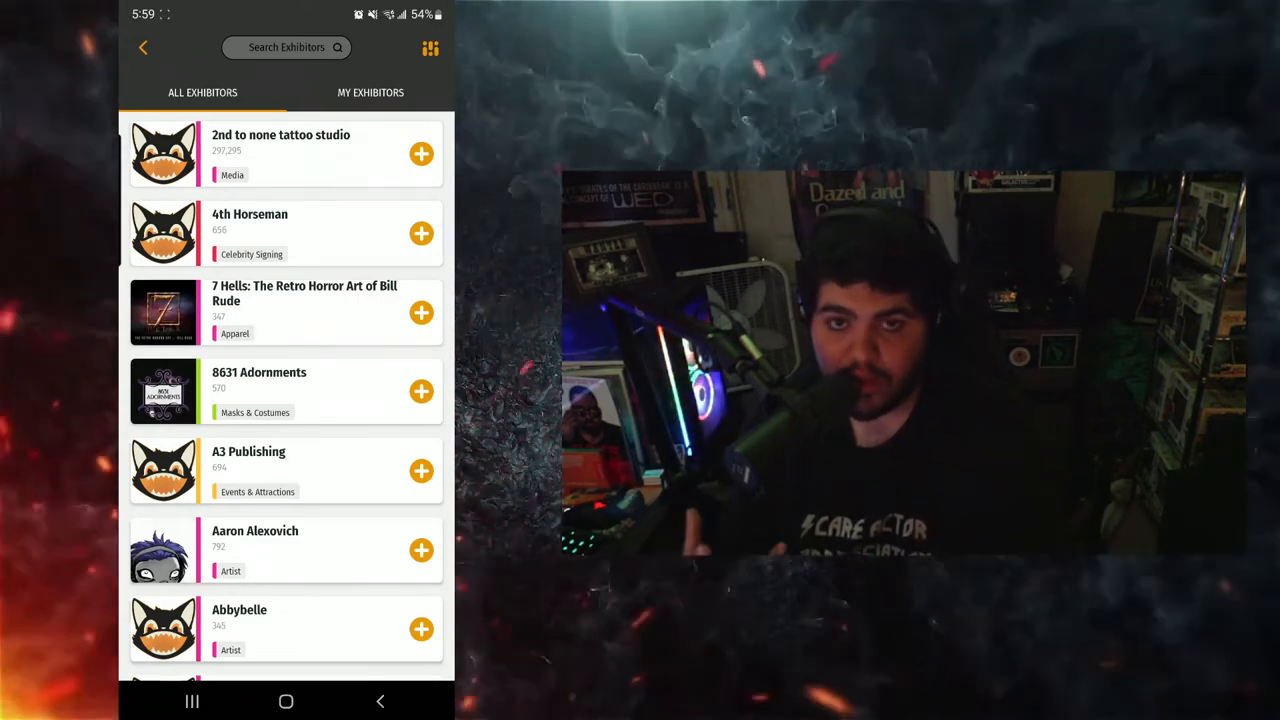
{"action": "scroll", "scroll_direction": "down", "scroll_amount": 3}
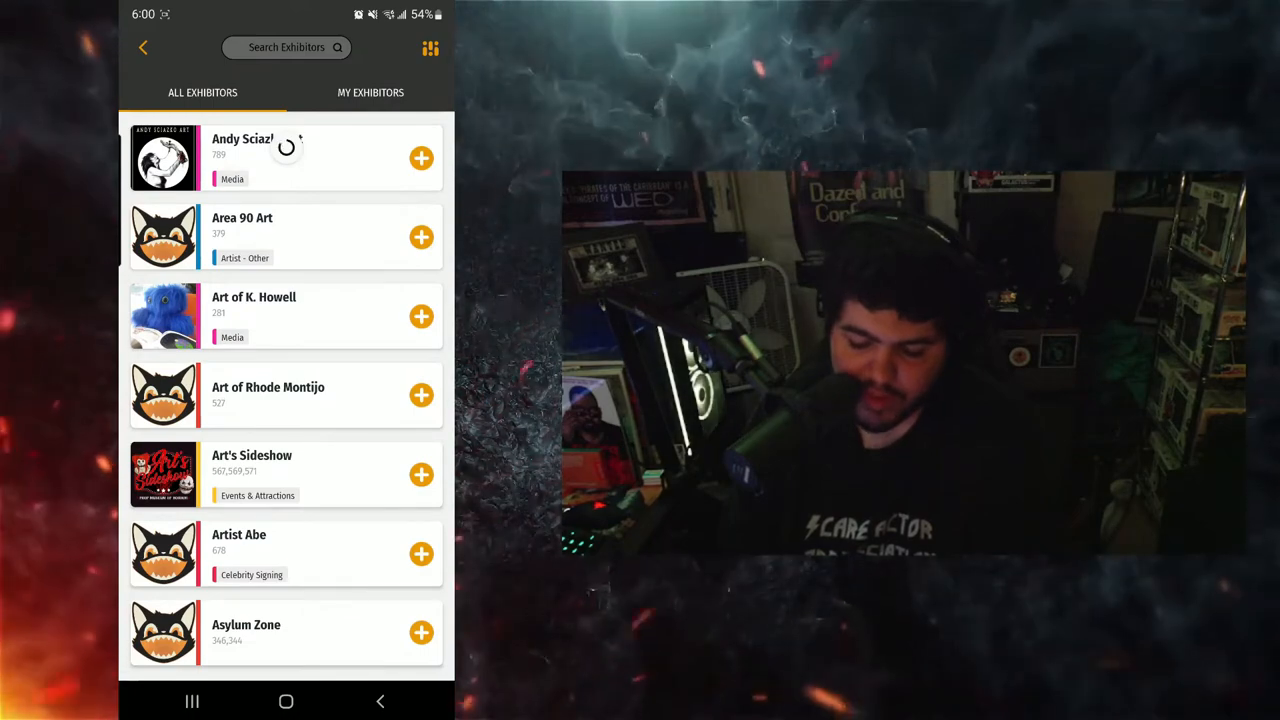
{"action": "scroll", "scroll_direction": "up", "scroll_amount": 3}
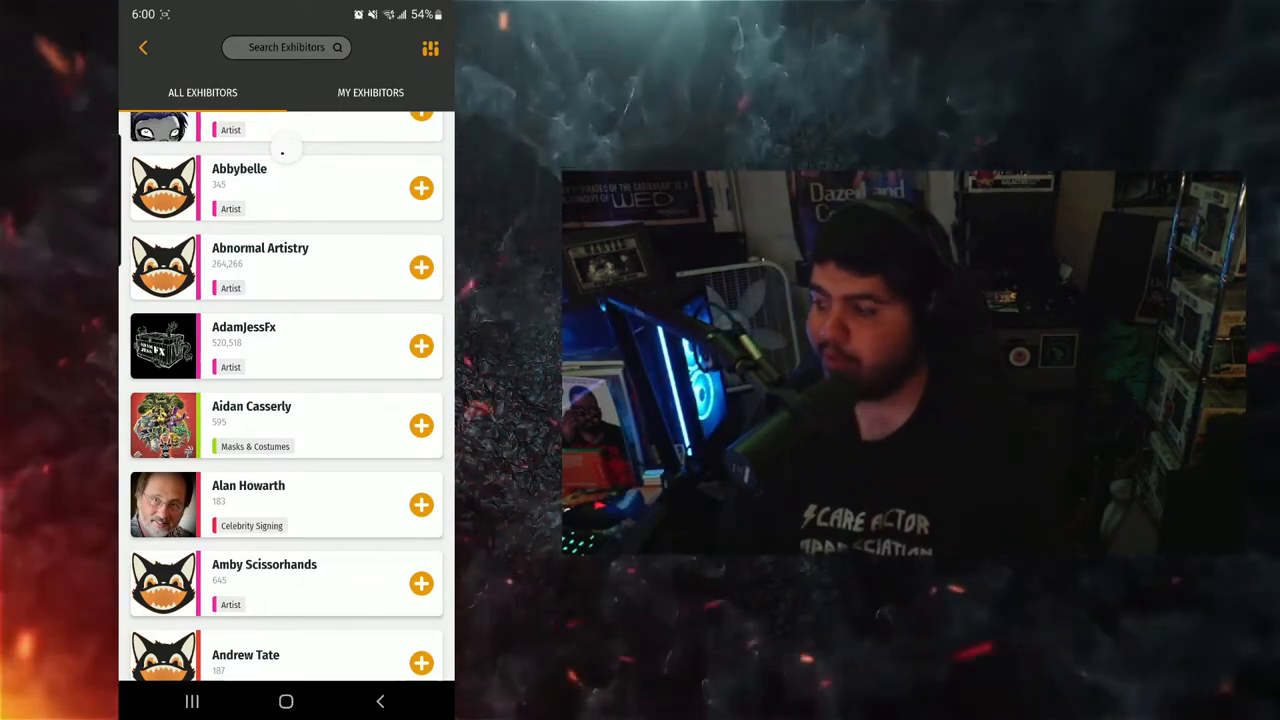
{"action": "left_click", "coordinate": [370, 92]}
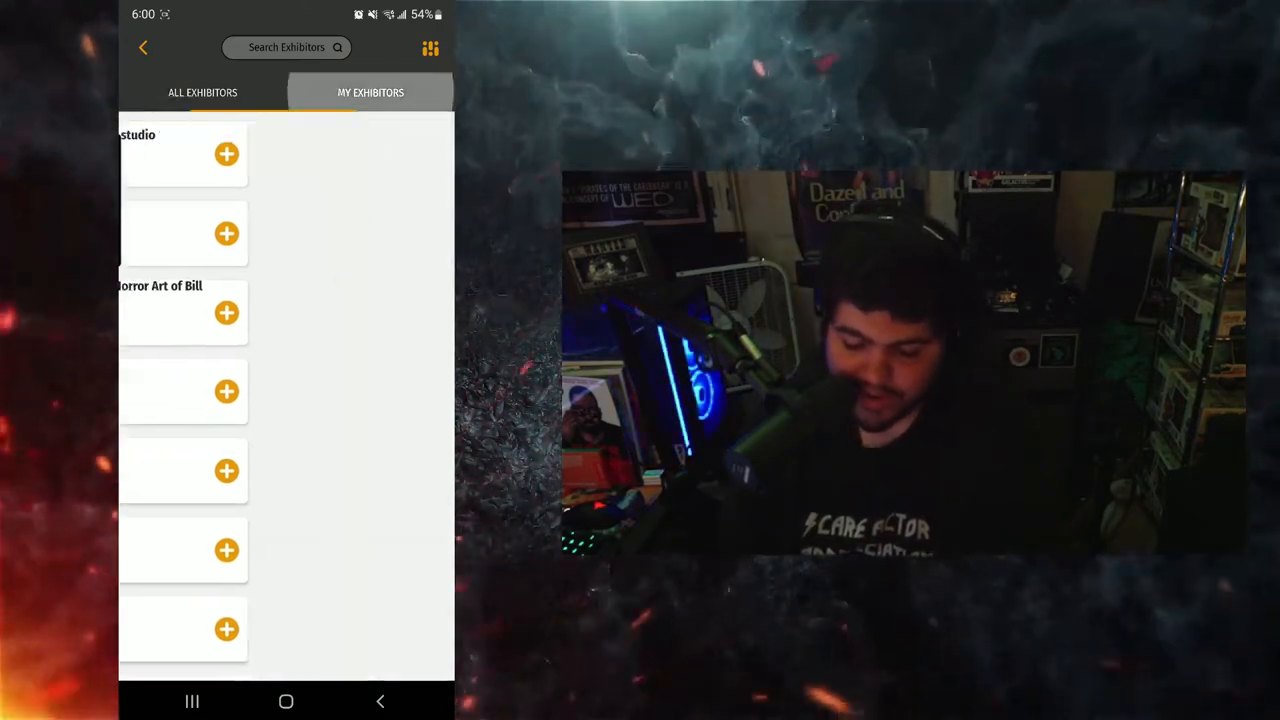
Step: Add 4th Horseman to My Exhibitors, confirm it in the saved list, then go to the Maps page
{"action": "left_click", "coordinate": [202, 92]}
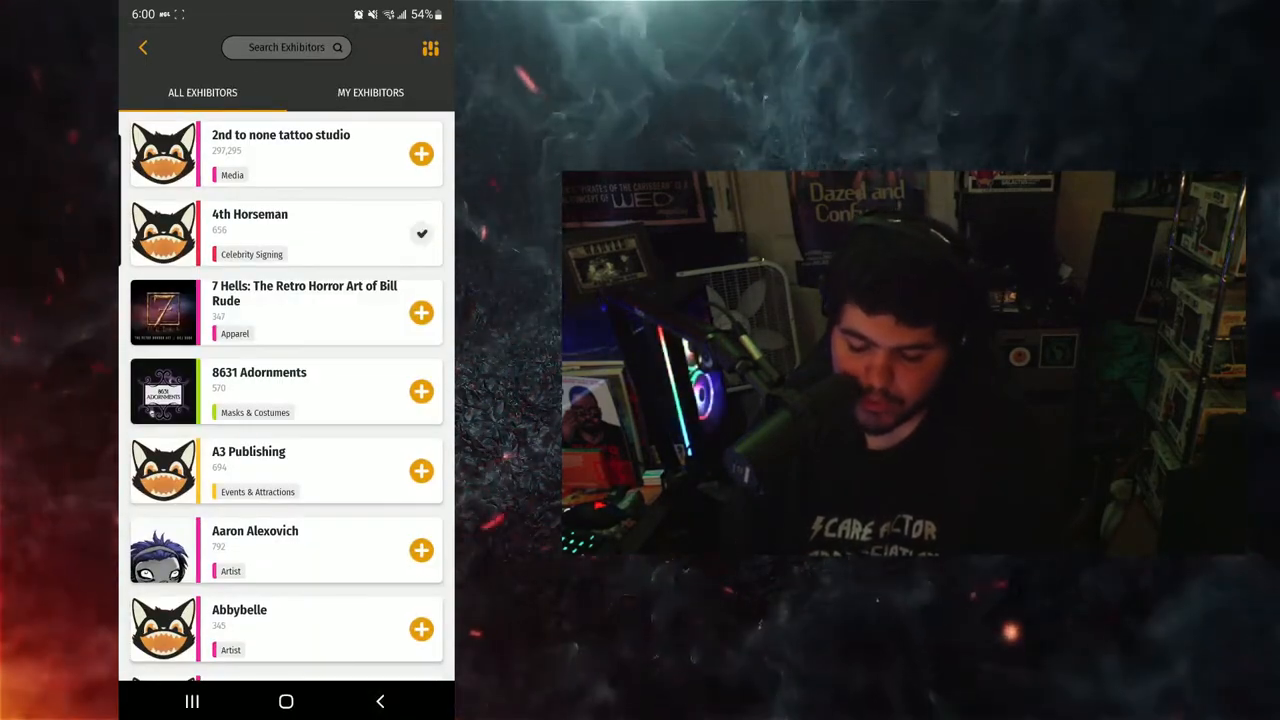
{"action": "left_click", "coordinate": [370, 92]}
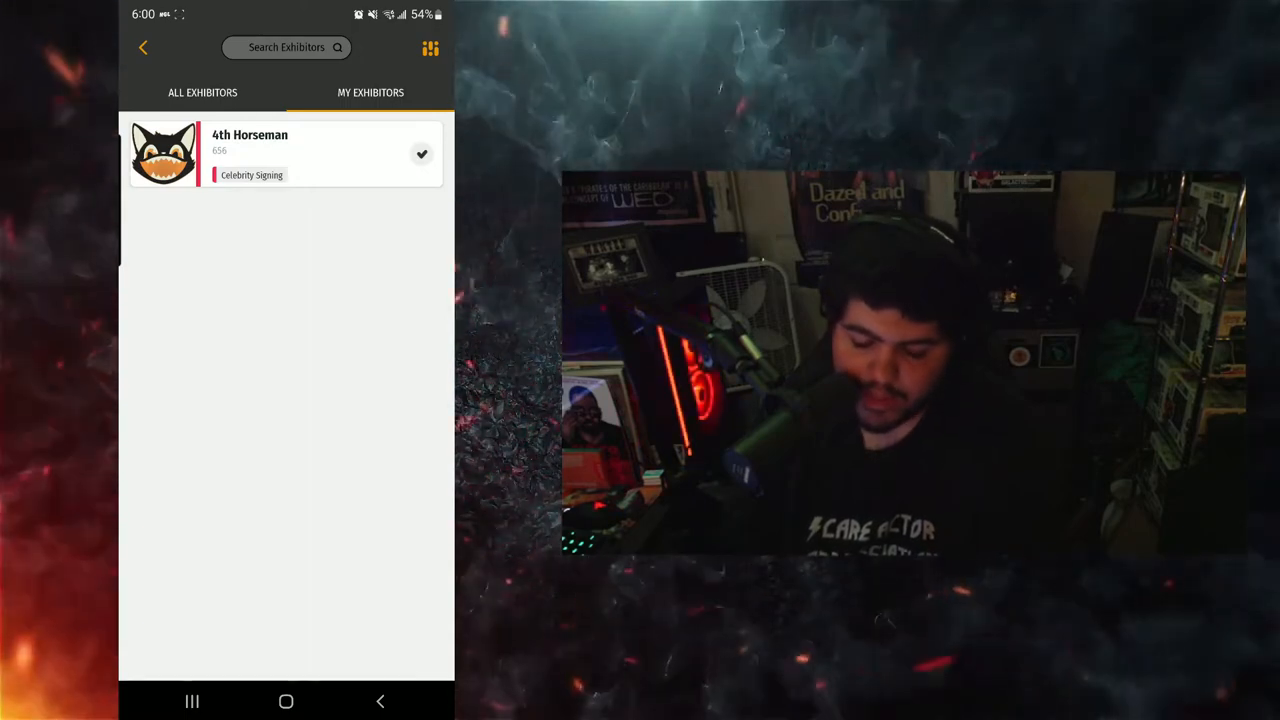
{"action": "left_click", "coordinate": [144, 48]}
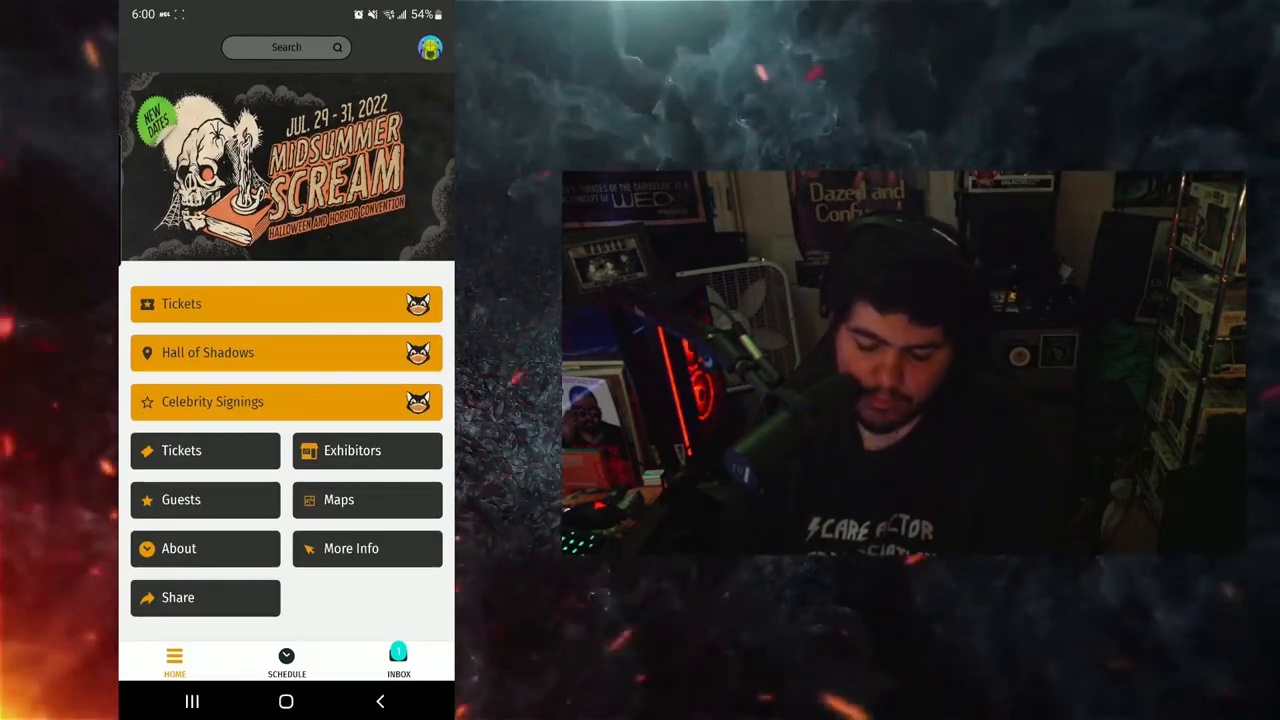
{"action": "left_click", "coordinate": [338, 500]}
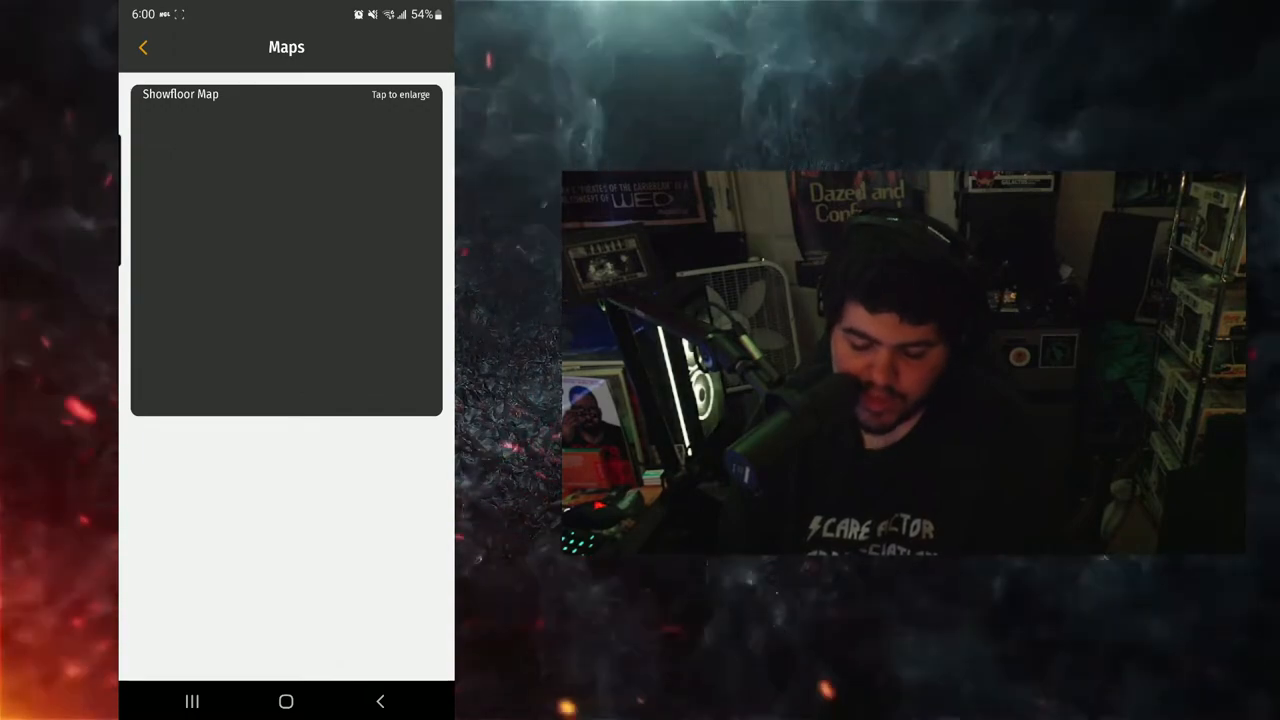